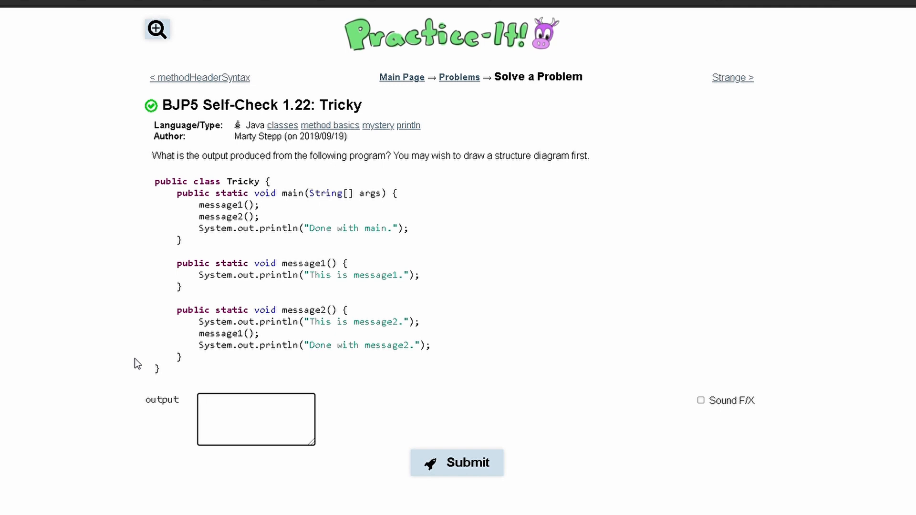
Trace the main method's lines, then type 'This is message1.' as the first output line
left_click(255, 419)
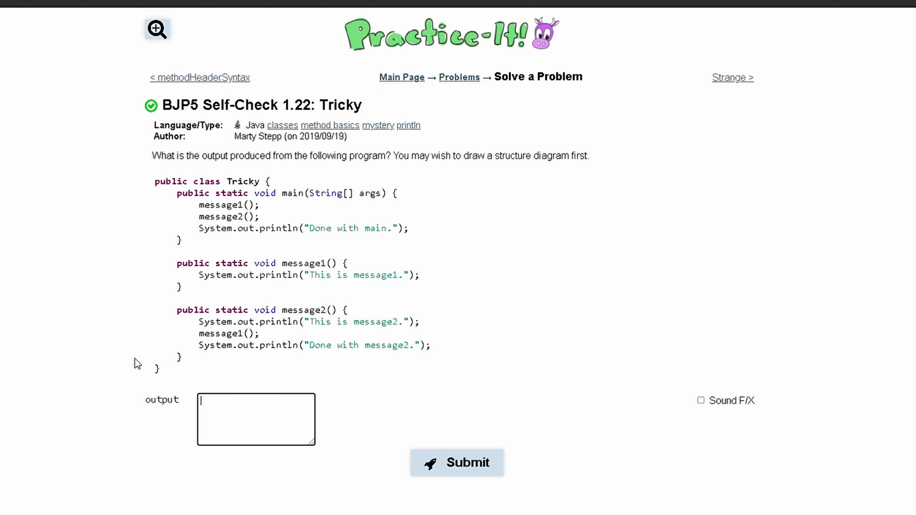
mouse_move(117, 185)
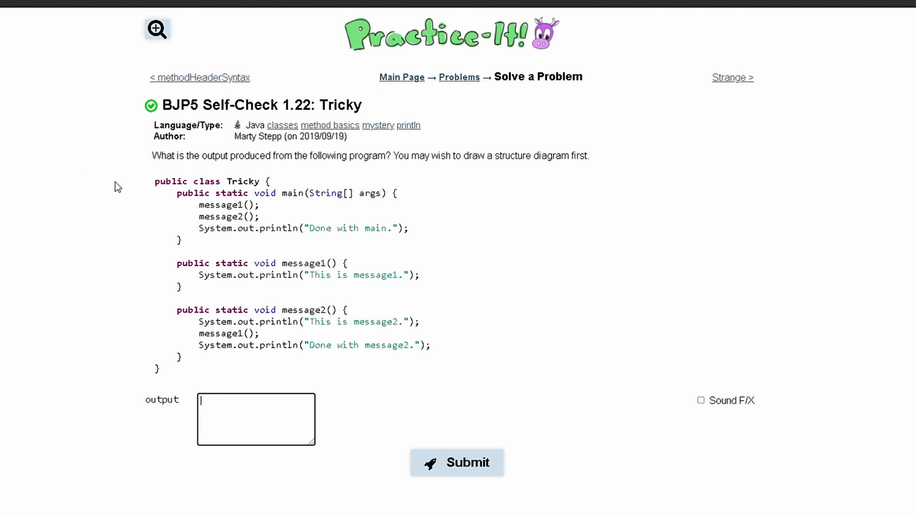
left_click_drag(156, 181, 181, 206)
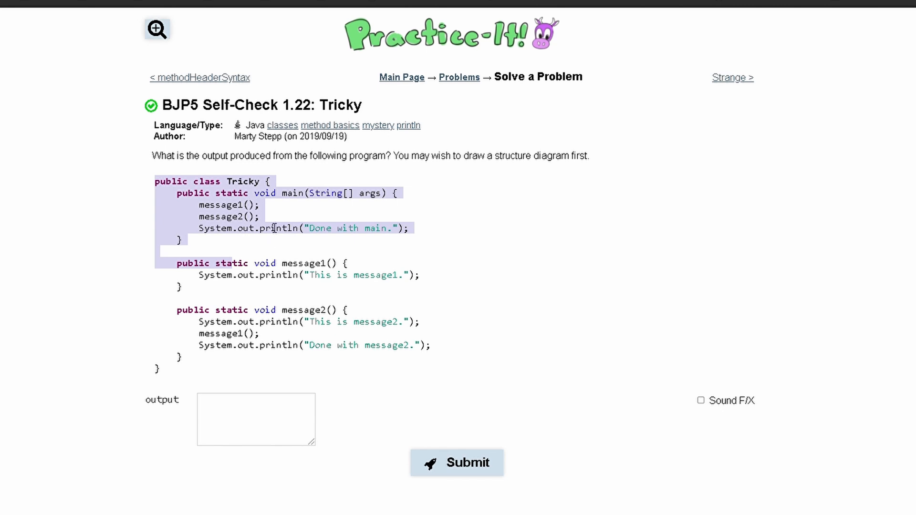
mouse_move(293, 270)
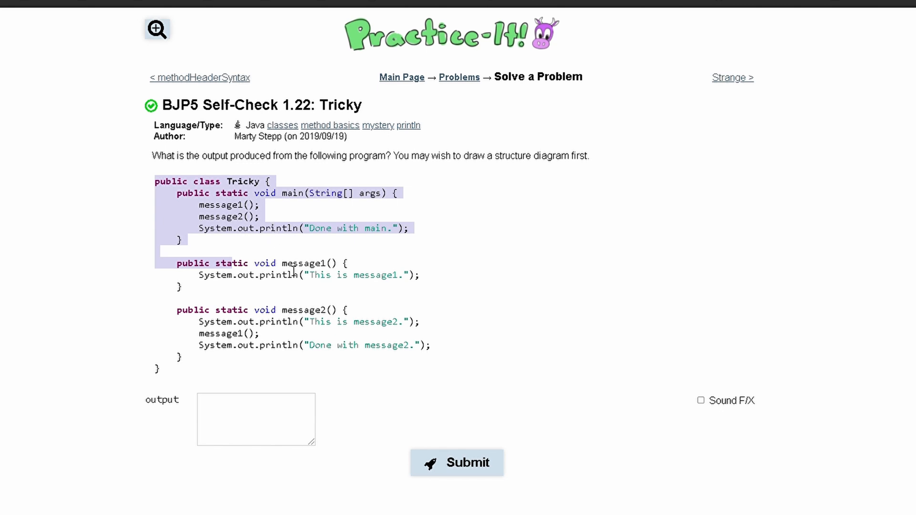
left_click(255, 419)
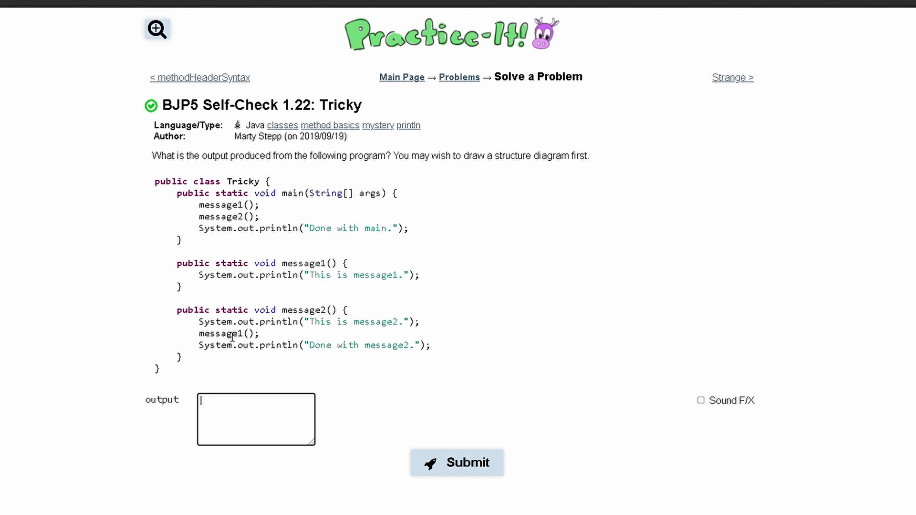
type("T")
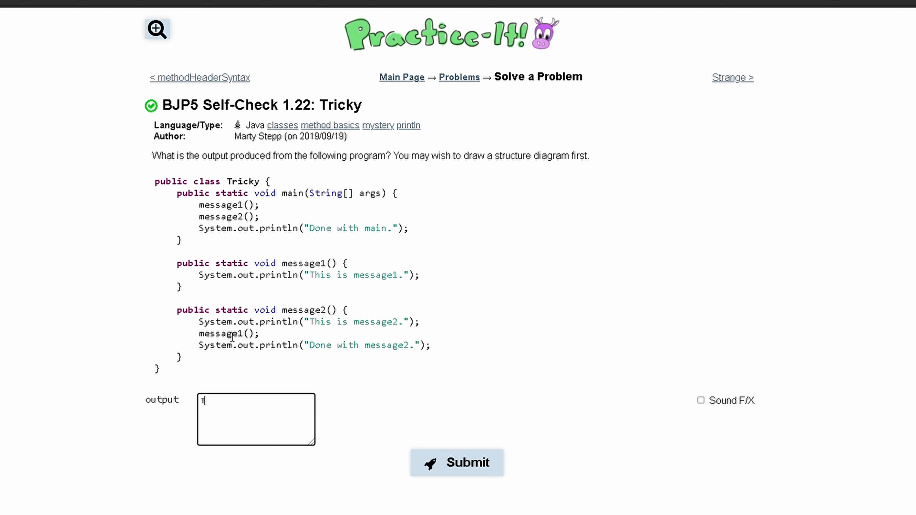
type("This is message1.")
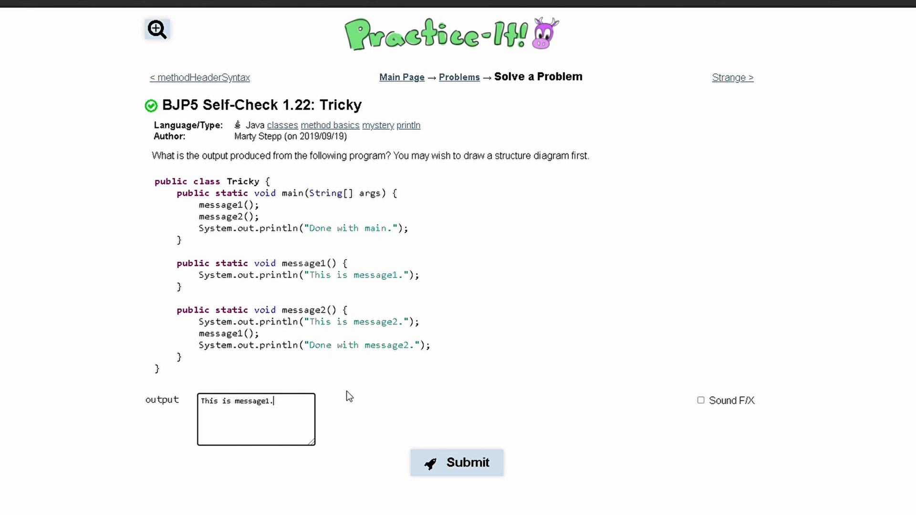
Enter 'This is message2.' and 'This is message1.' as lines two and three, marking message2's println
type("This")
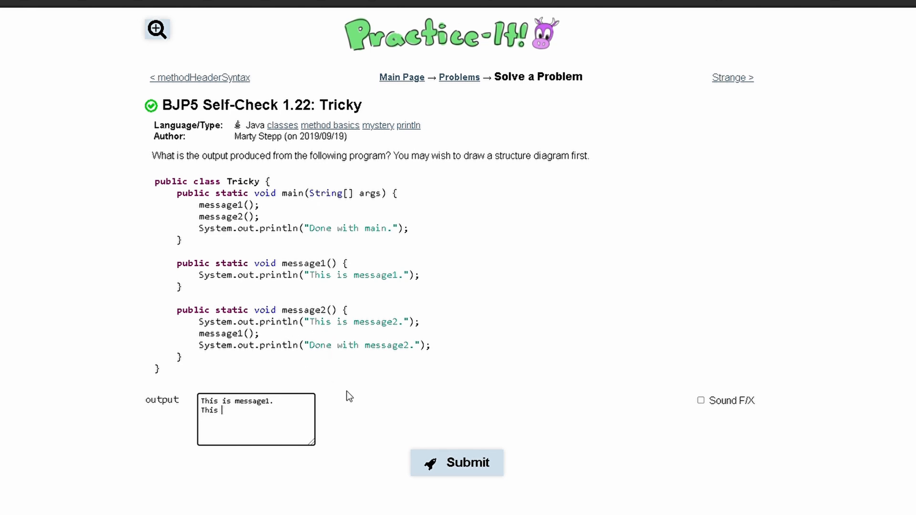
type("is message2.")
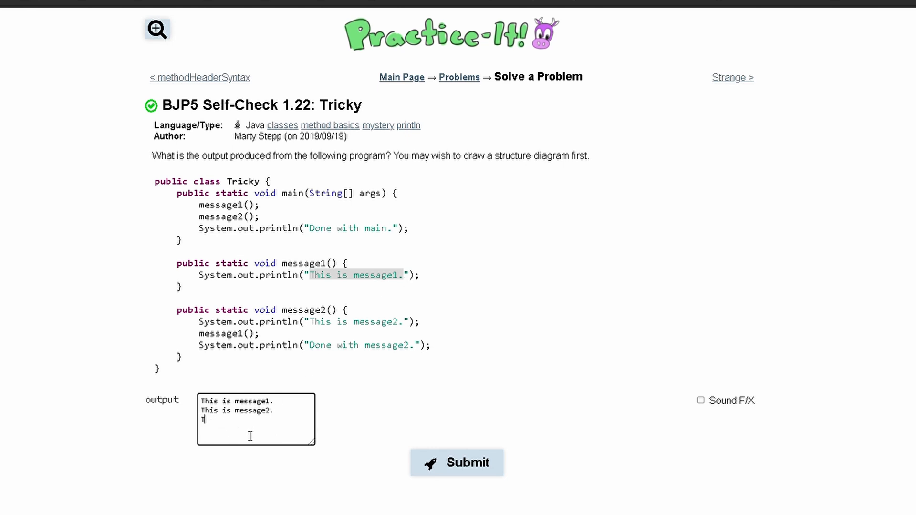
type("his is message")
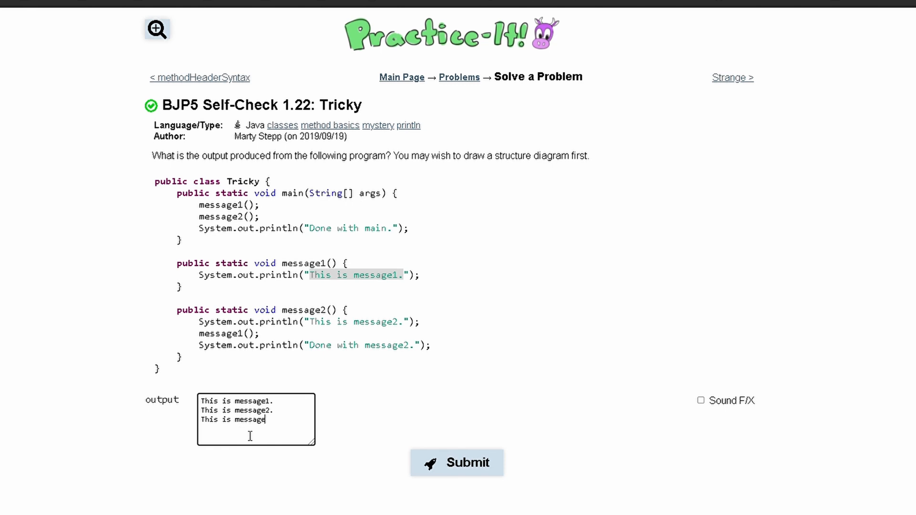
type("1.")
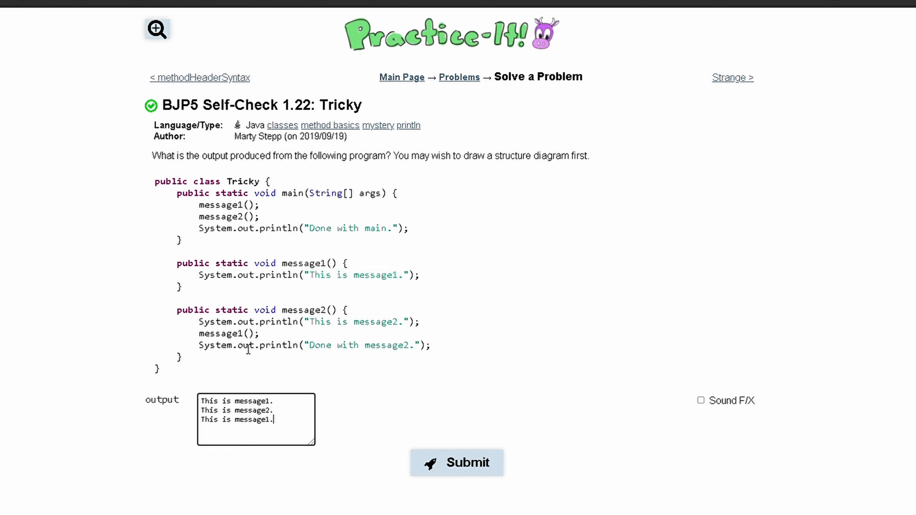
double_click(229, 334)
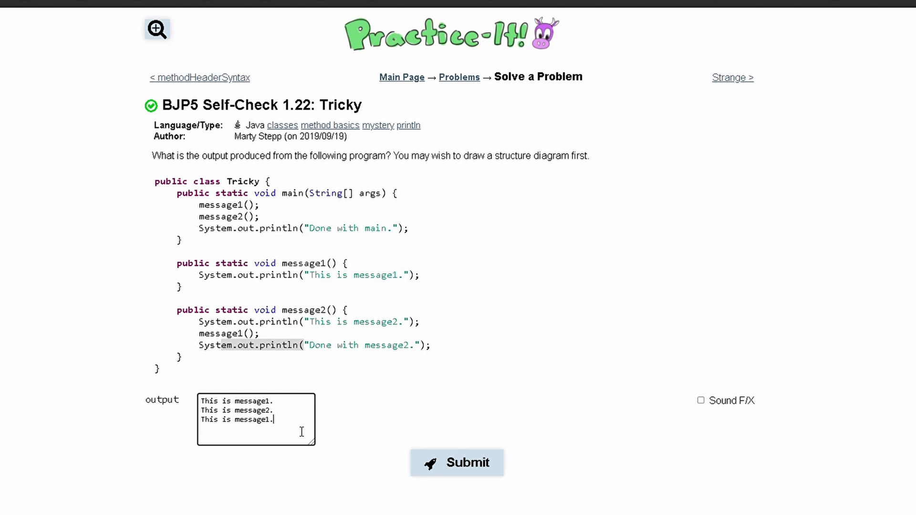
Add 'Done with message2.' and 'Done with main.' as the last lines and submit the answer
type("Done w")
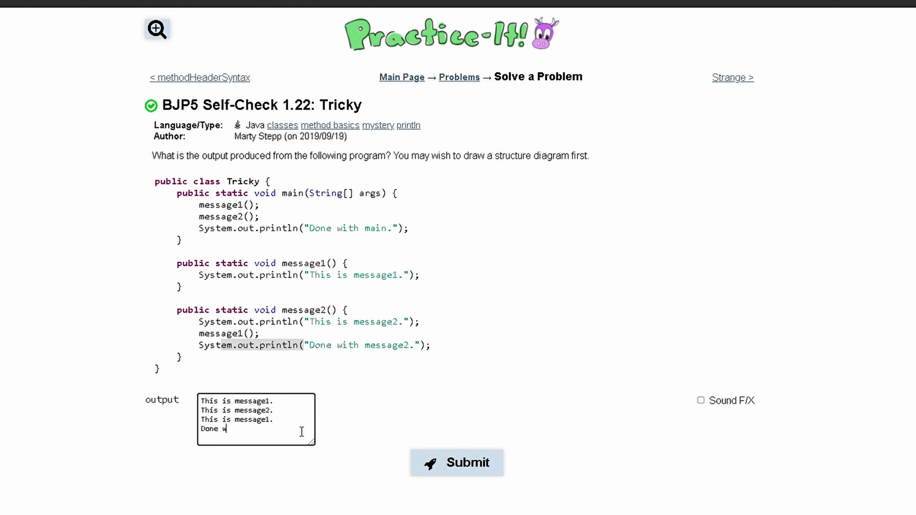
type("ith message2.")
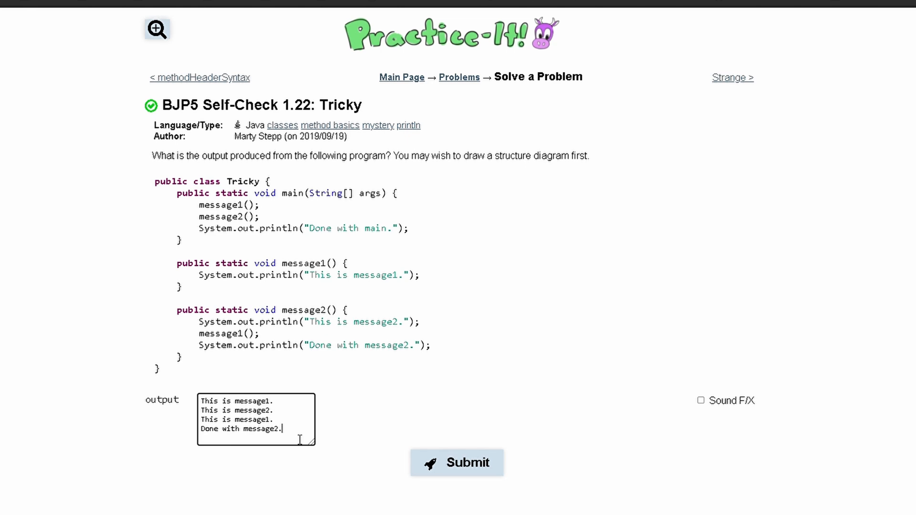
type("Done with m")
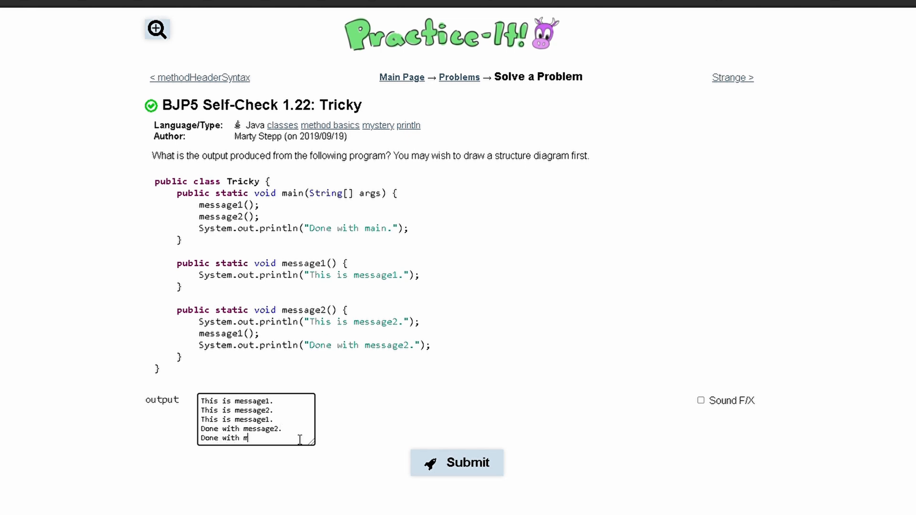
type("ain.")
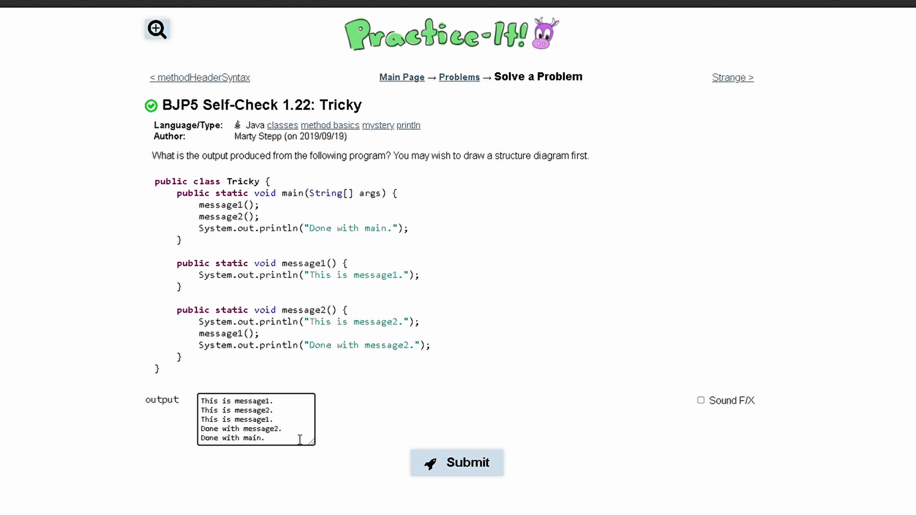
left_click(457, 463)
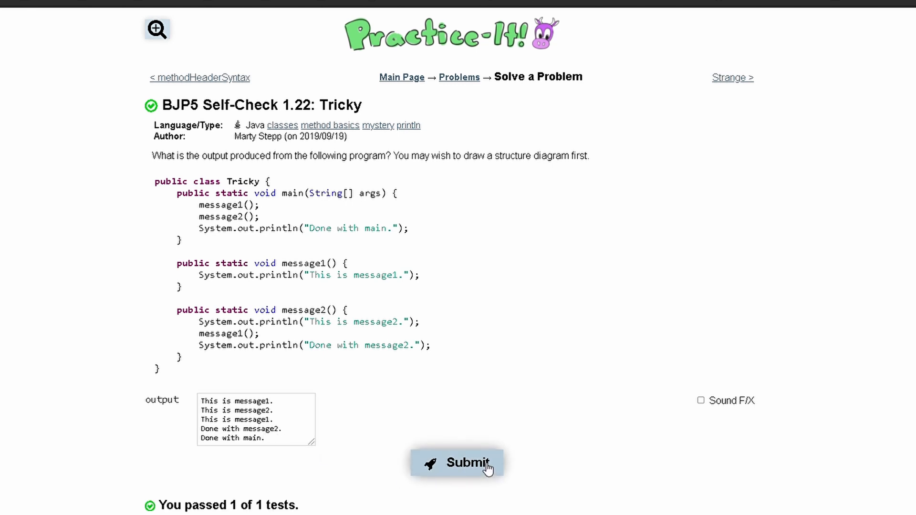